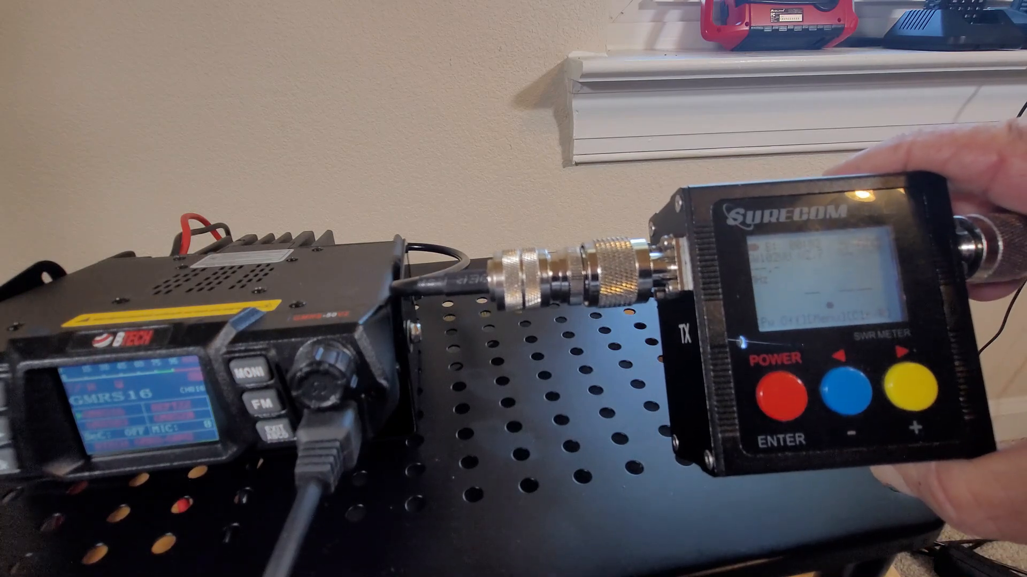
- Key the GMRS radio's microphone and read SWR 1.13 on the Surecom meter
{"action": "left_click", "coordinate": [779, 393]}
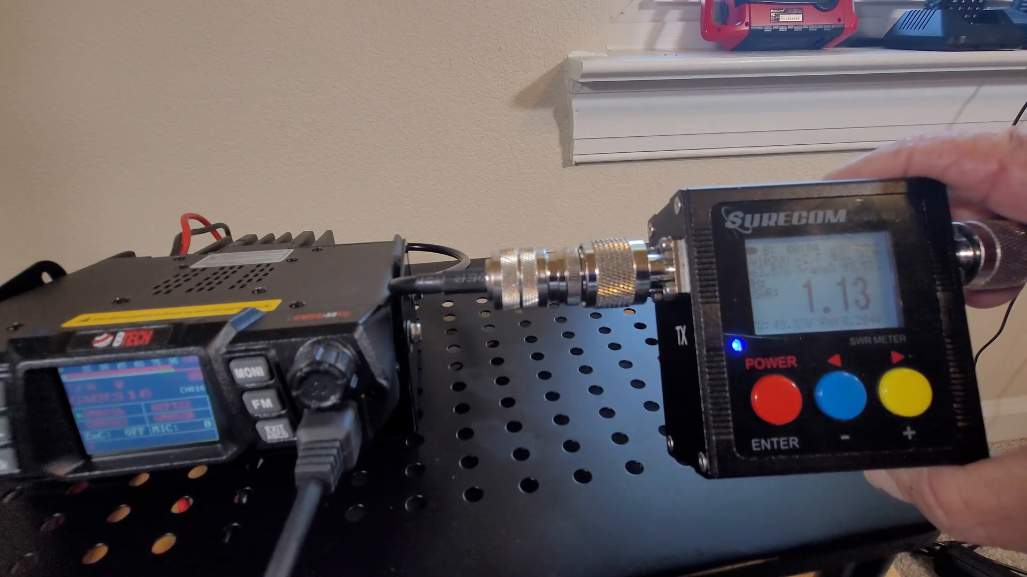